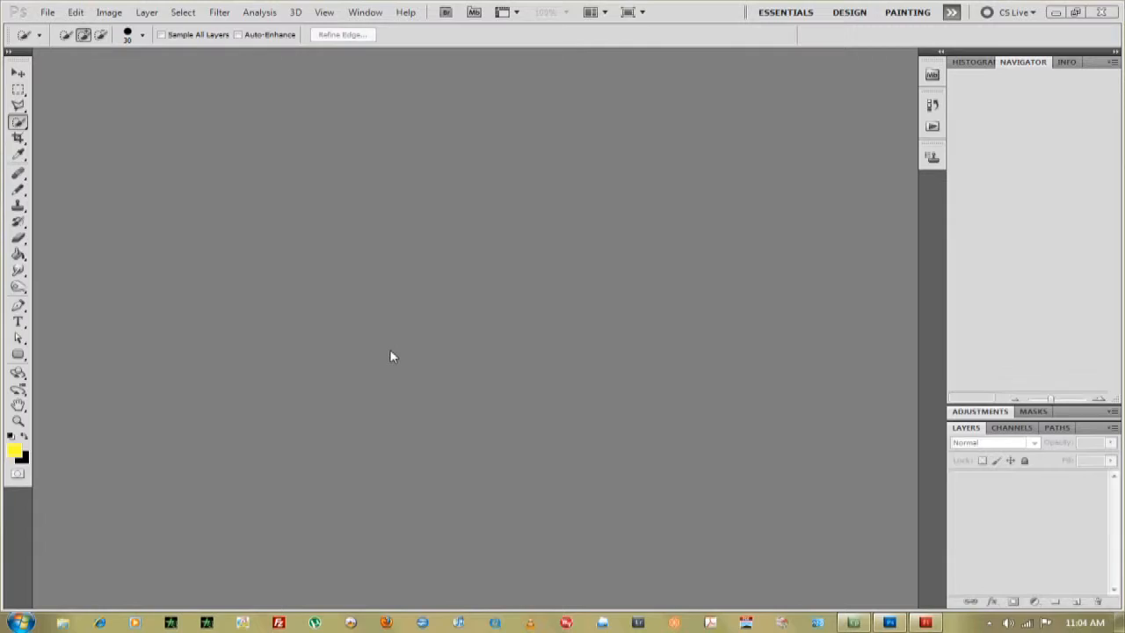
Open the photo _MG_0094.jpg of the man in the cap and sunglasses via File > Open
{"action": "left_click", "coordinate": [48, 11]}
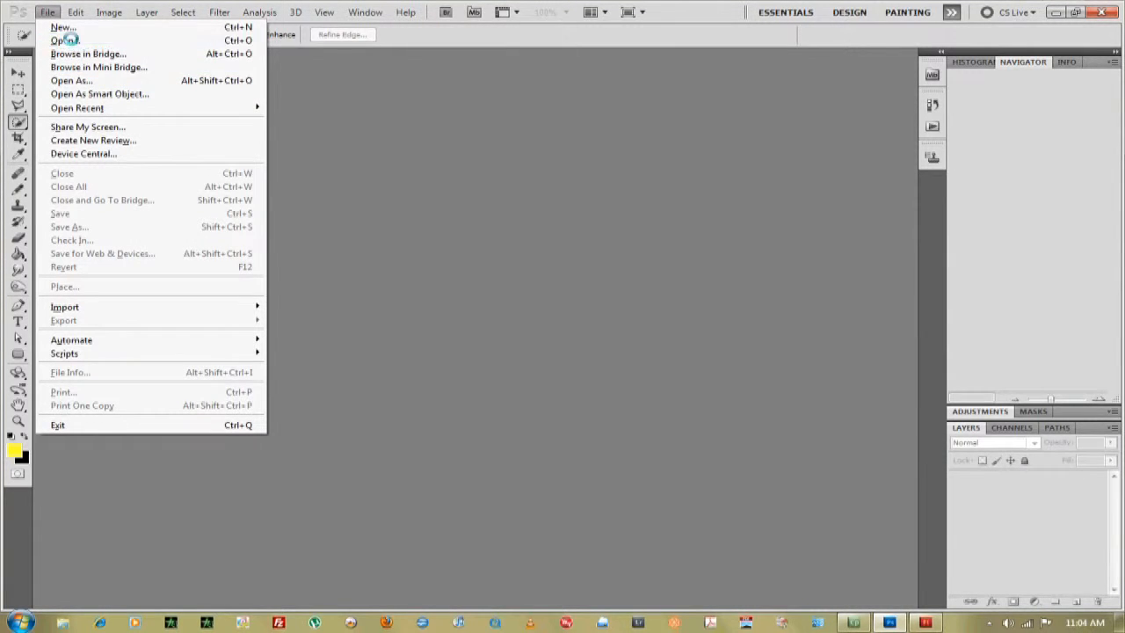
{"action": "left_click", "coordinate": [68, 39]}
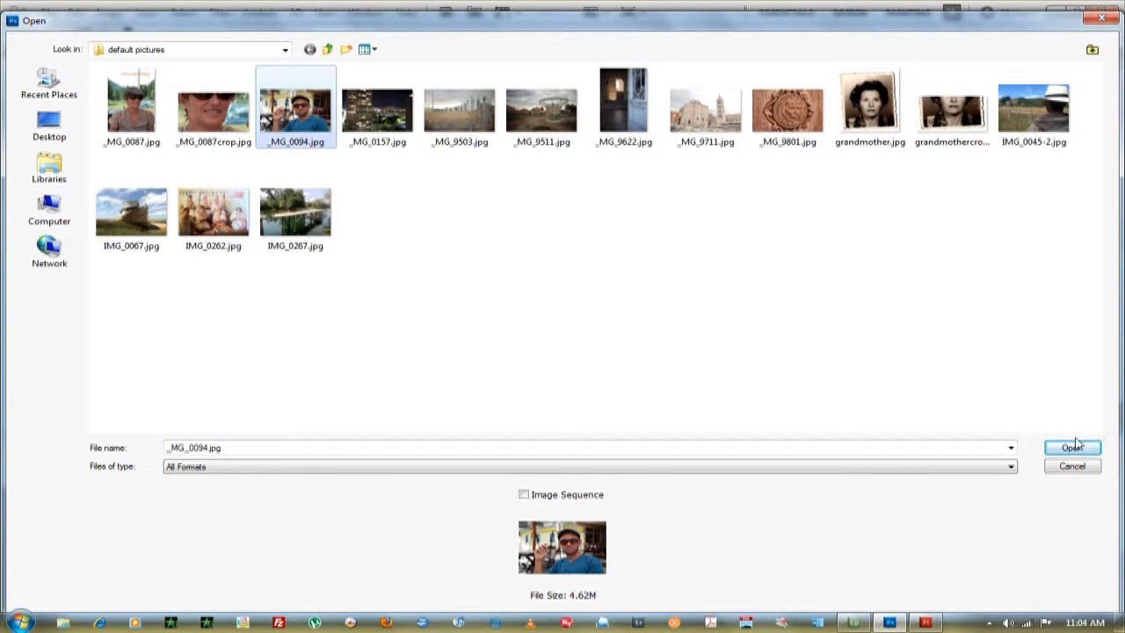
{"action": "left_click", "coordinate": [1073, 448]}
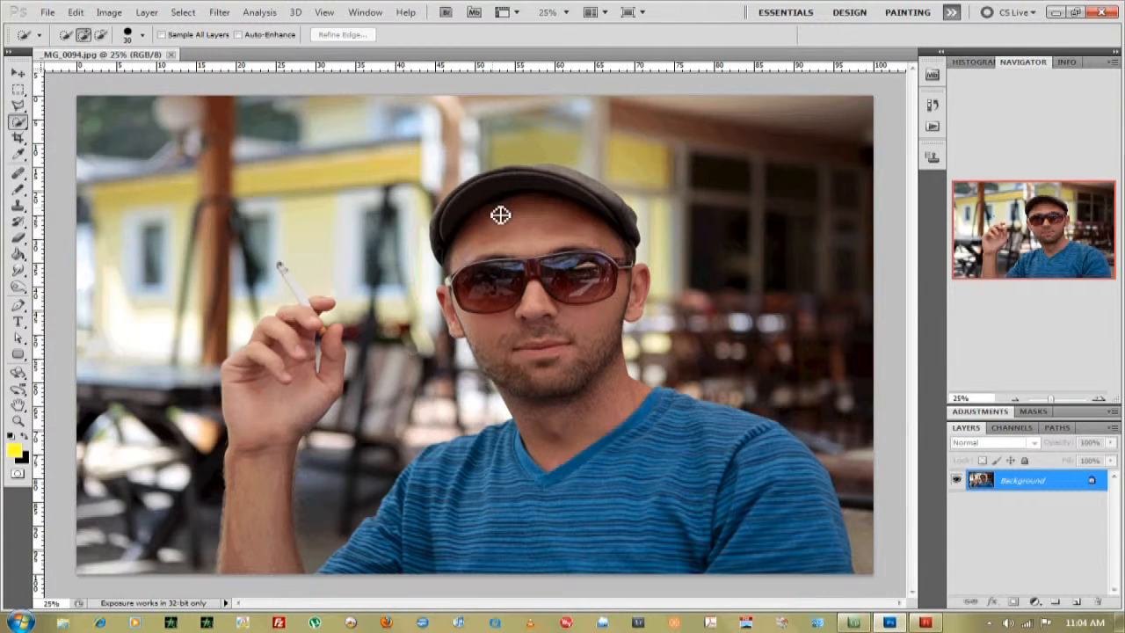
{"action": "left_click", "coordinate": [18, 130]}
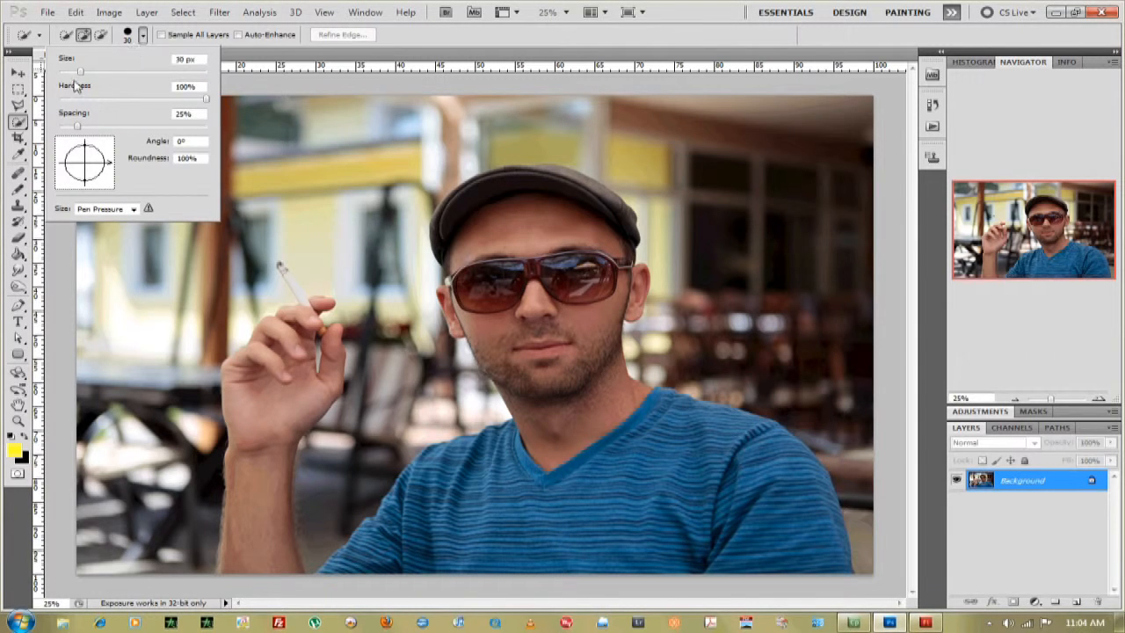
{"action": "mouse_move", "coordinate": [137, 517]}
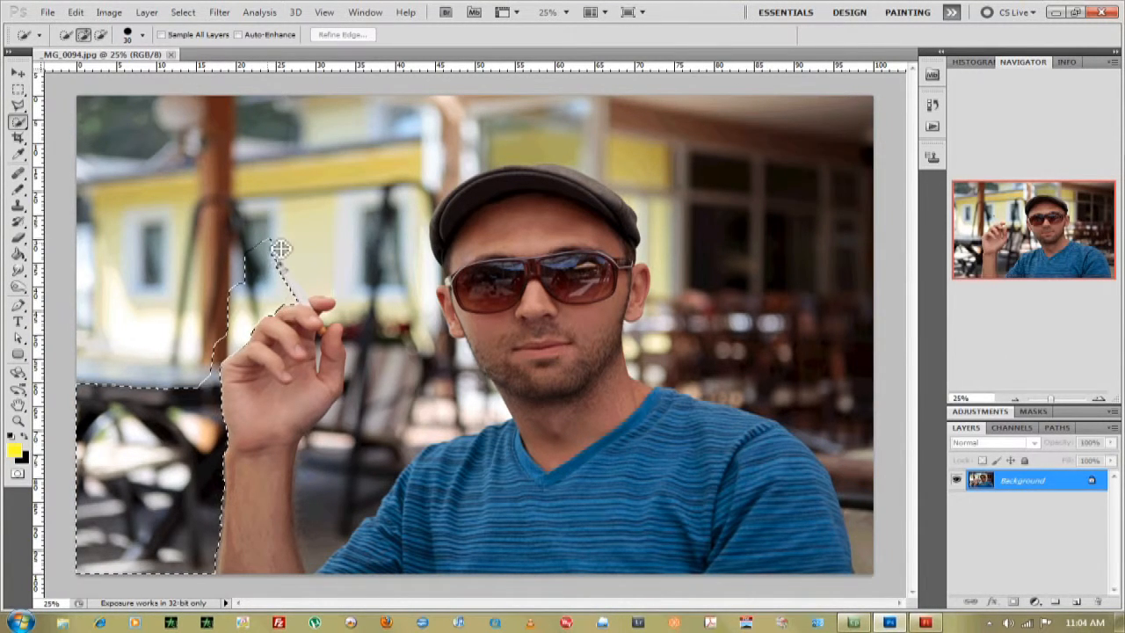
Select the background left of the man and around his raised hand with Quick Selection
{"action": "left_click_drag", "start_coordinate": [282, 250], "coordinate": [383, 373]}
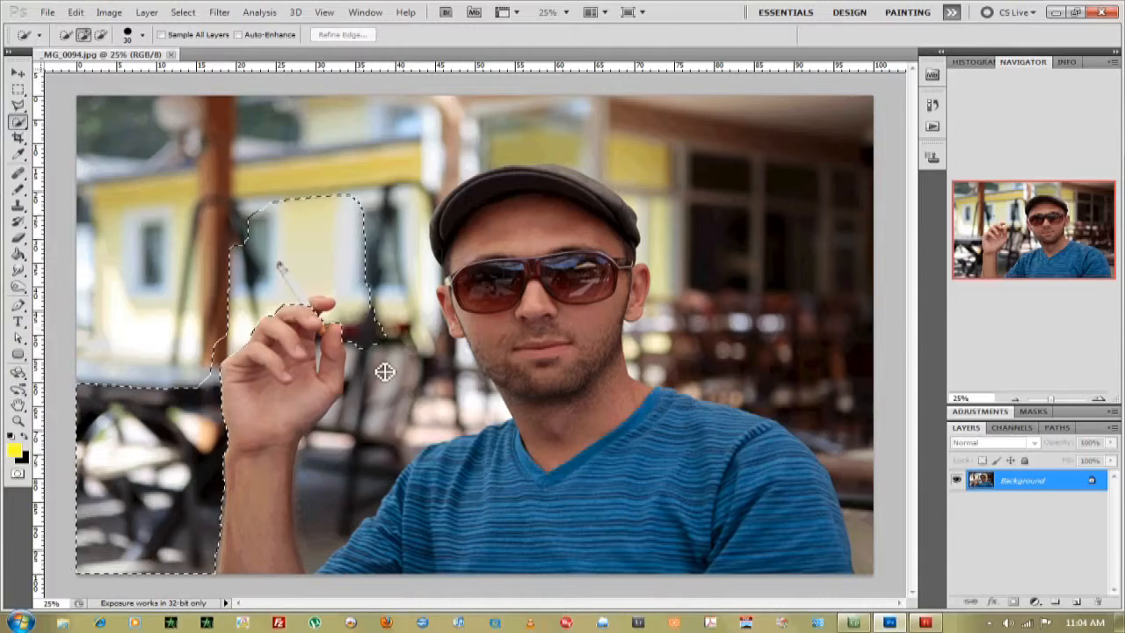